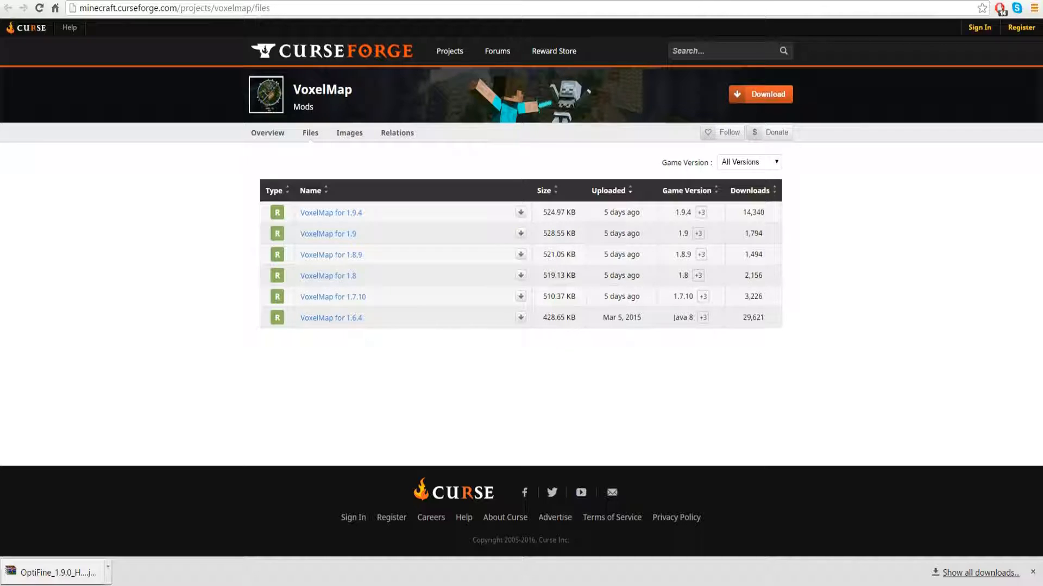
pyautogui.moveTo(327, 234)
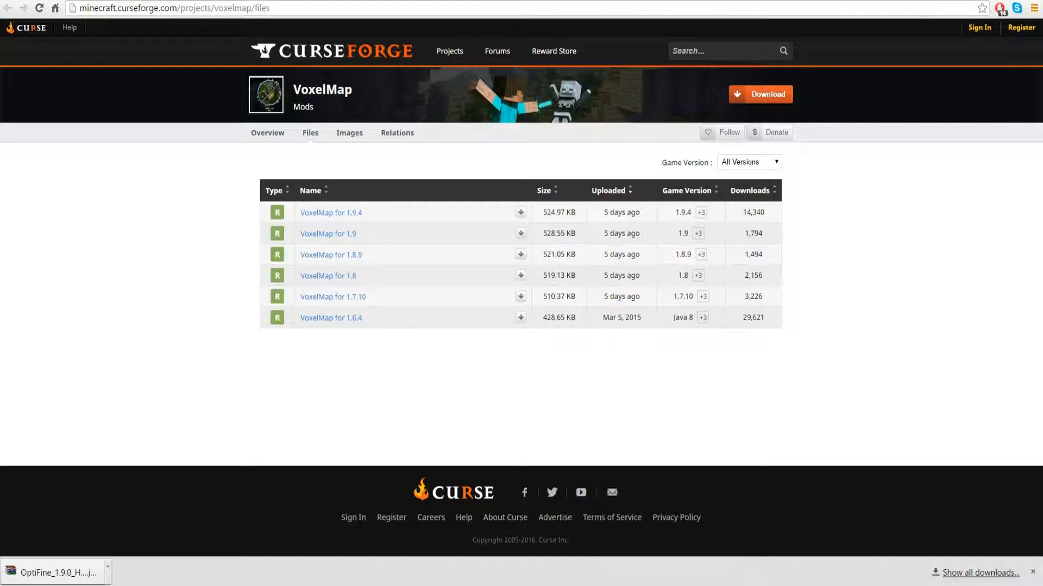
pyautogui.moveTo(328, 233)
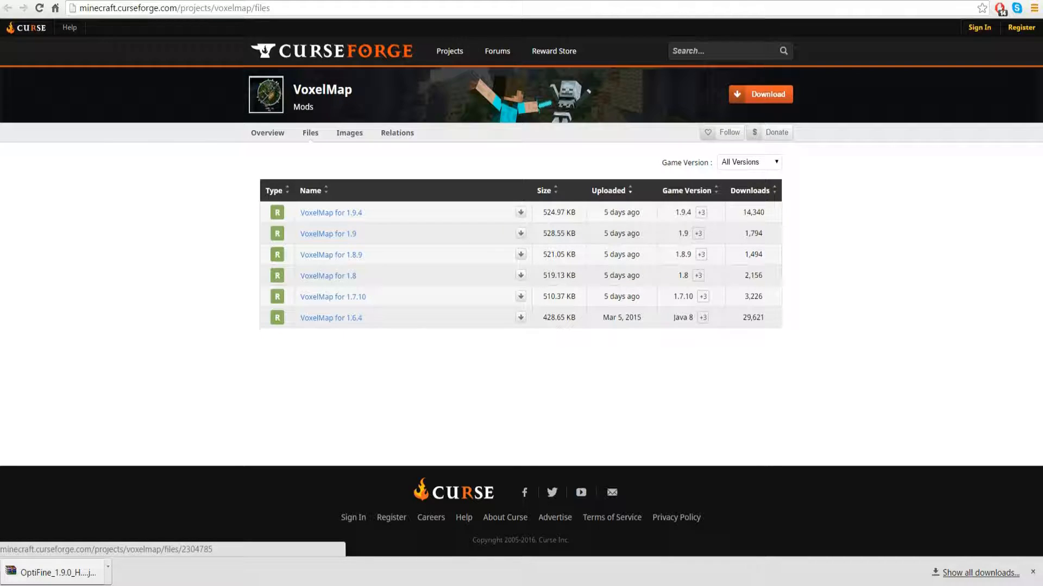
# - Download the VoxelMap build made for Minecraft 1.9 from the CurseForge Files list
pyautogui.click(173, 7)
pyautogui.write('optifine.net/home')
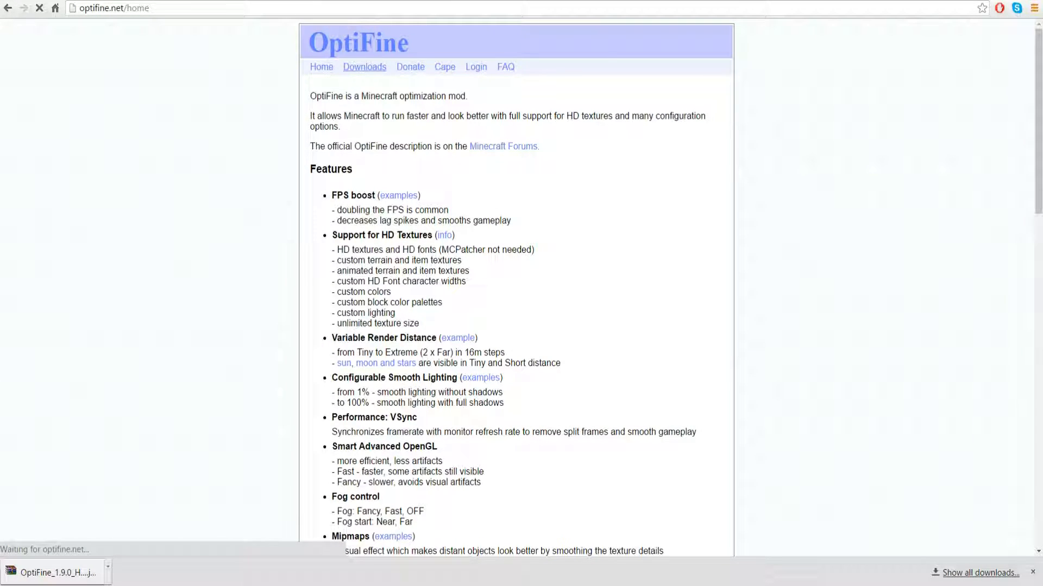
# - Go to the OptiFine Downloads page and highlight the Minecraft 1.9.0 version heading
pyautogui.click(364, 66)
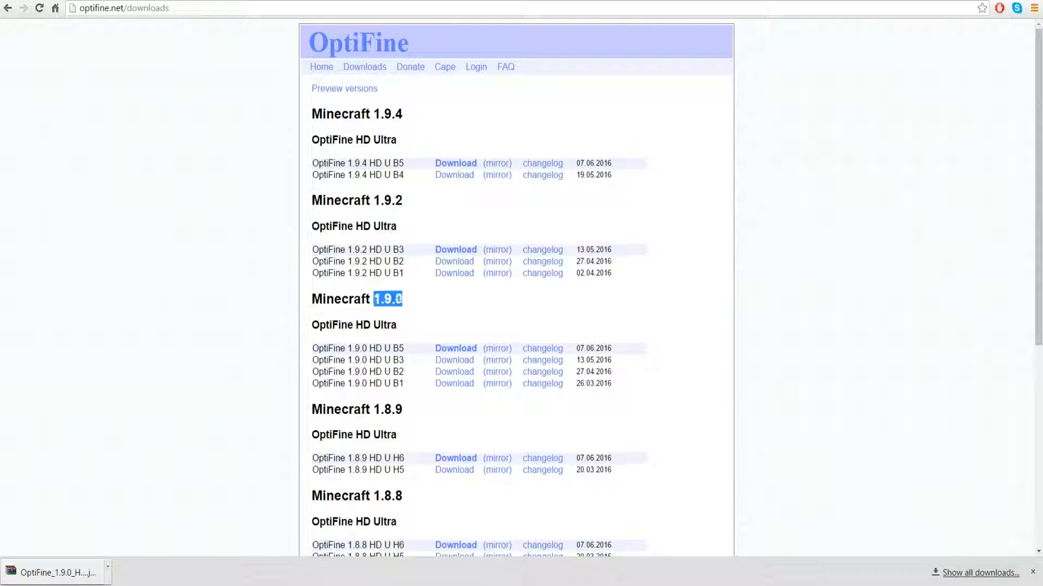
pyautogui.scroll(-3)
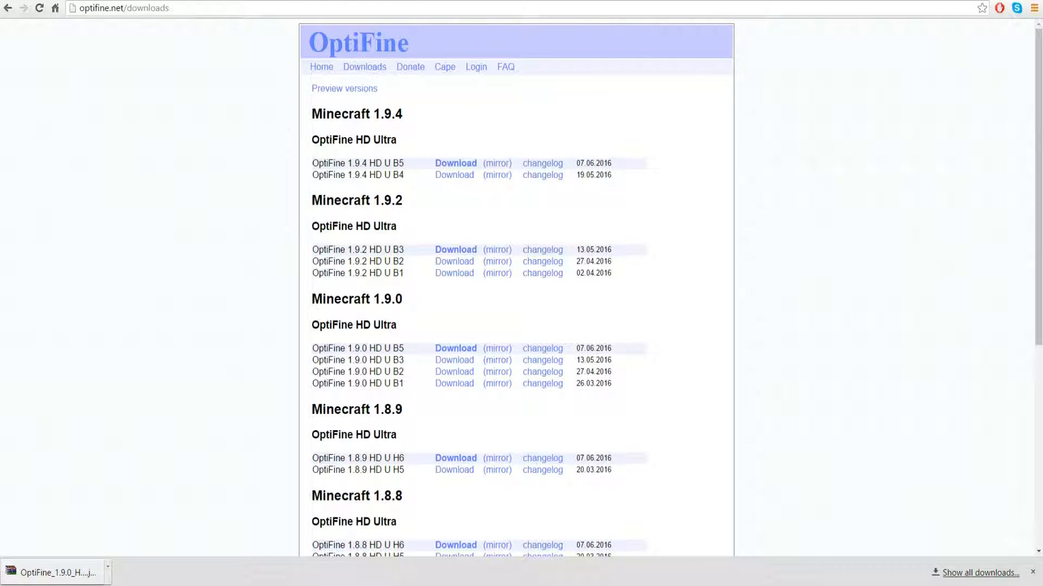
pyautogui.doubleClick(388, 299)
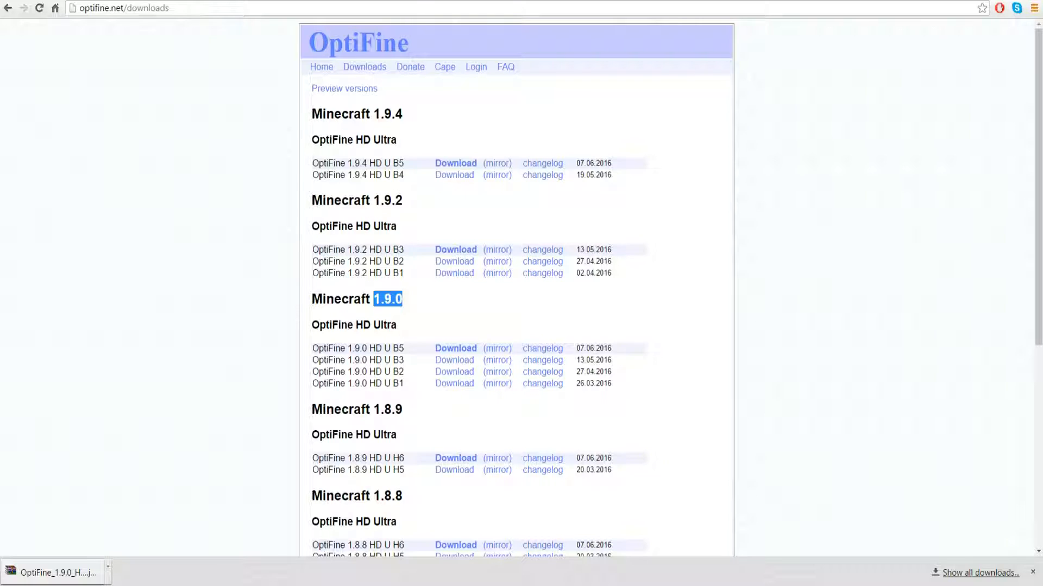
pyautogui.doubleClick(387, 114)
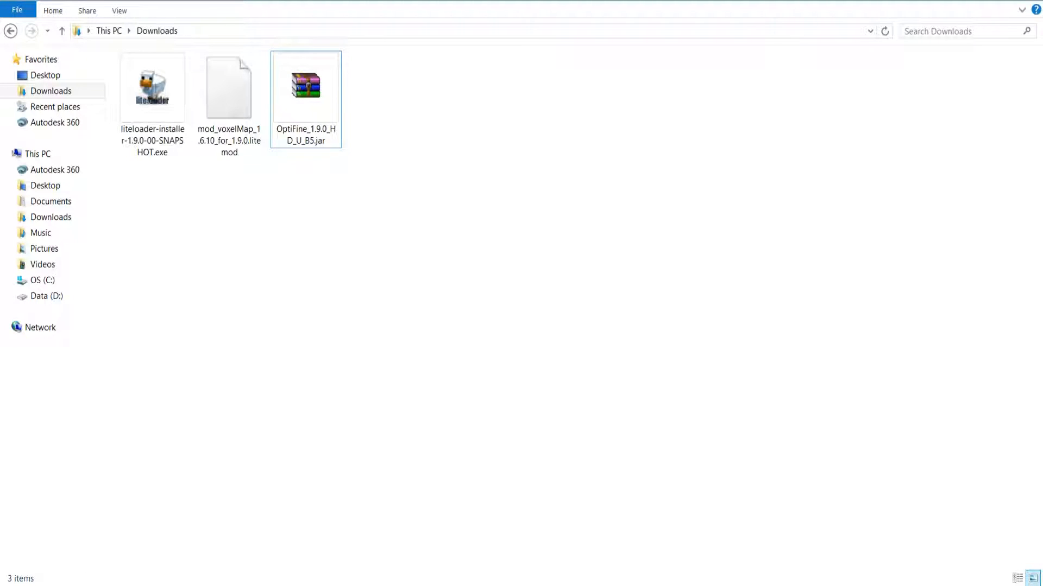
pyautogui.moveTo(229, 87)
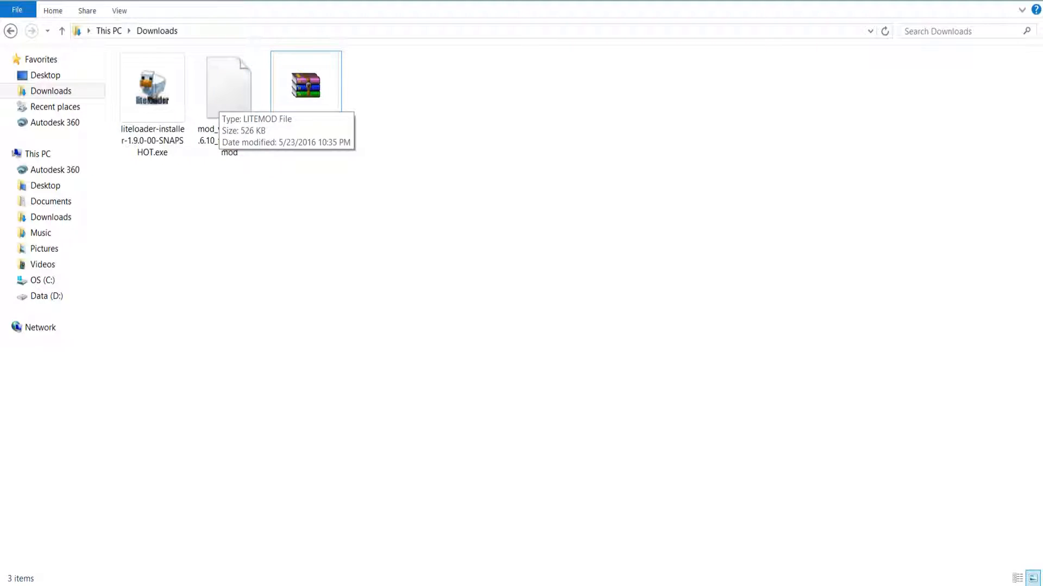
# - Move the VoxelMap 1.9.0 litemod into %appdata\.minecraft\mods, then return to Downloads
pyautogui.click(229, 86)
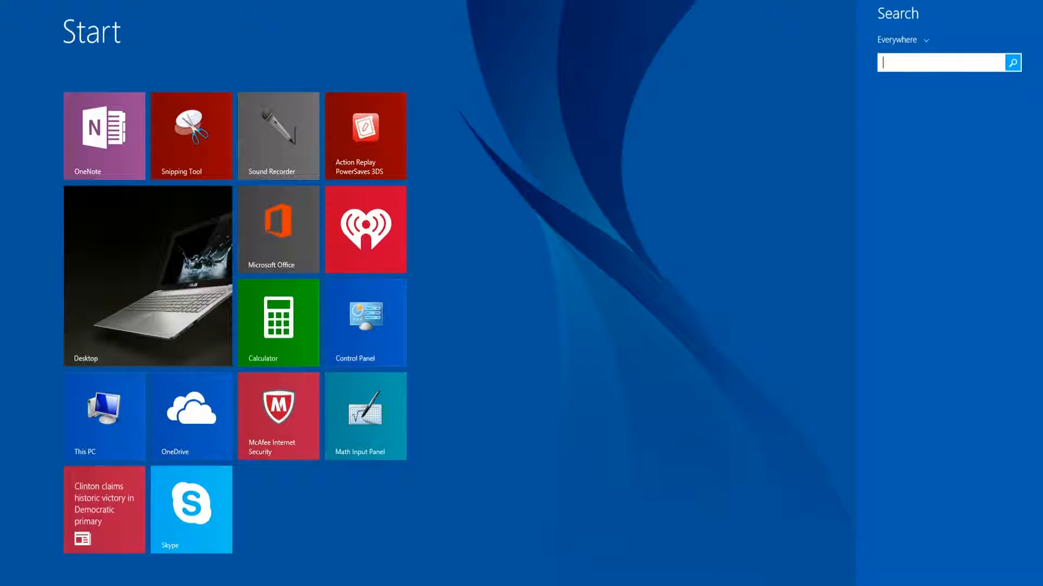
pyautogui.write('%appdata')
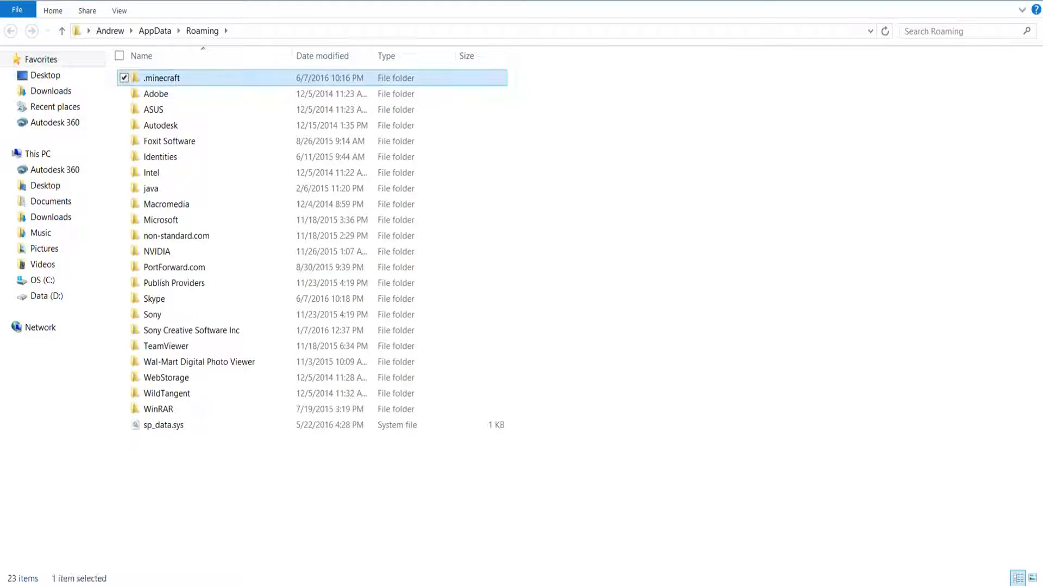
pyautogui.doubleClick(162, 79)
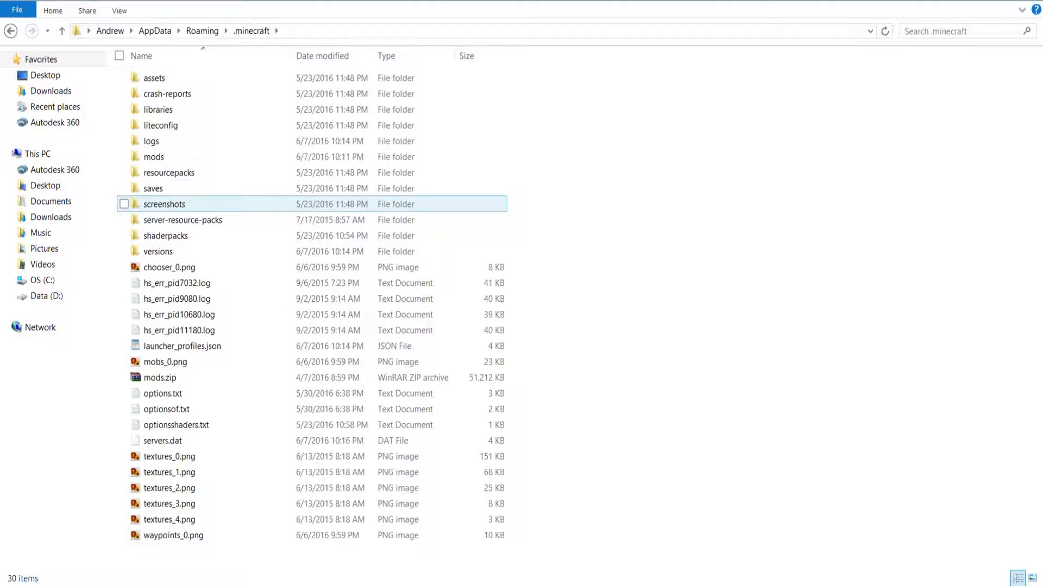
pyautogui.doubleClick(153, 157)
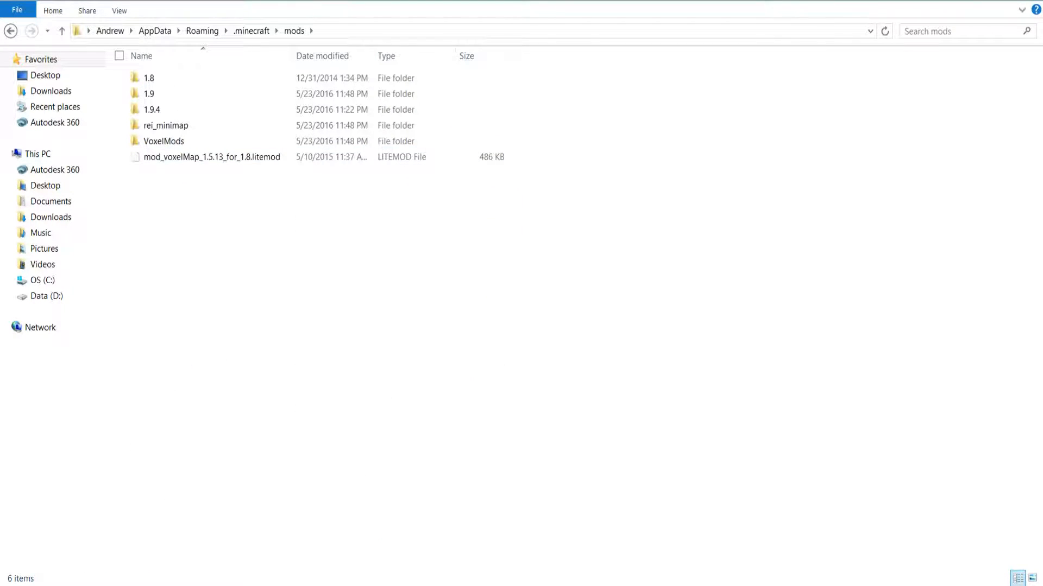
pyautogui.click(211, 156)
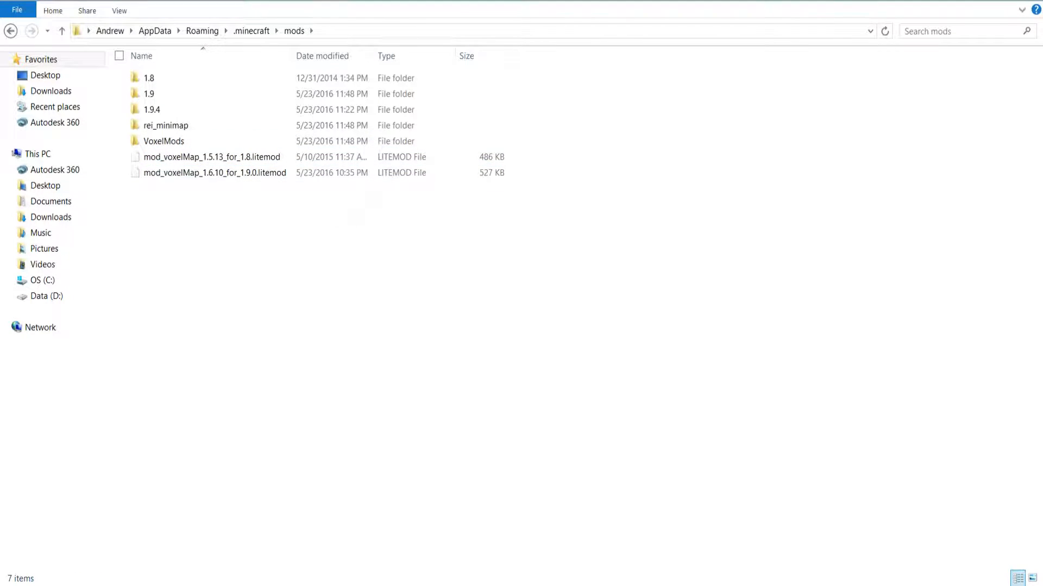
pyautogui.click(51, 91)
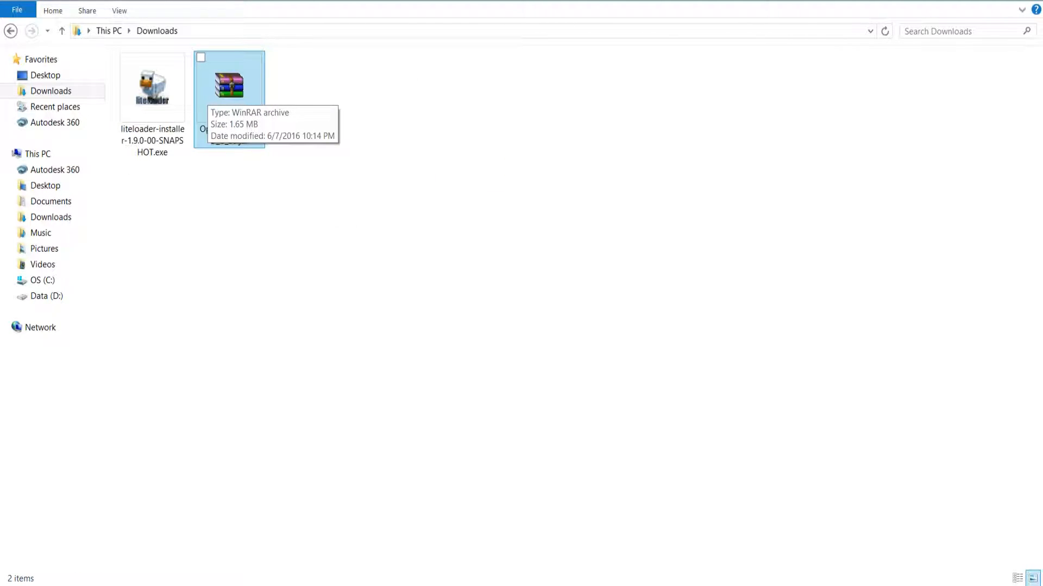
# - Run the OptiFine HD U B5 jar with Java and install it into the .minecraft folder
pyautogui.rightClick(228, 85)
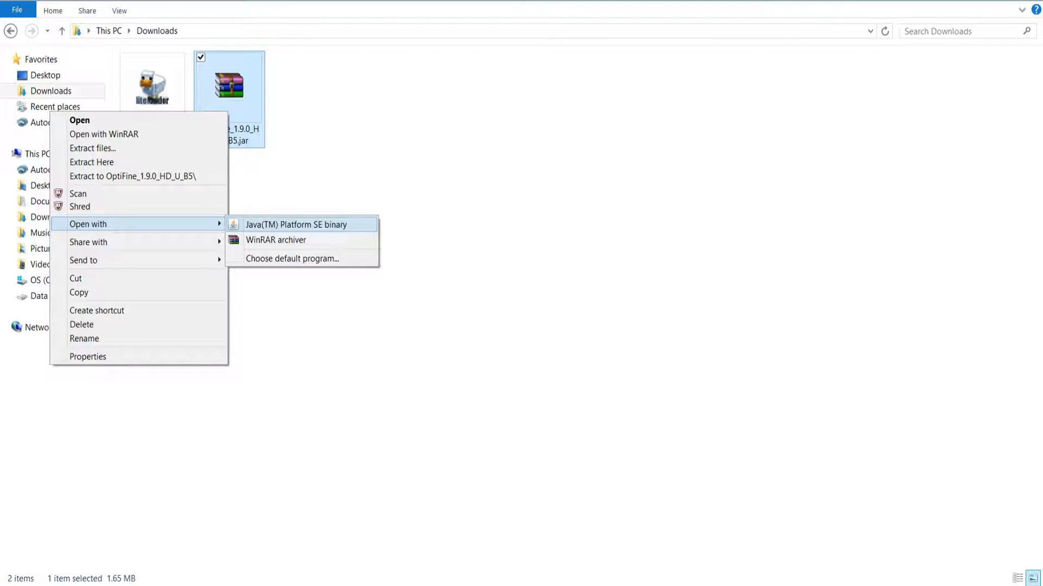
pyautogui.click(297, 224)
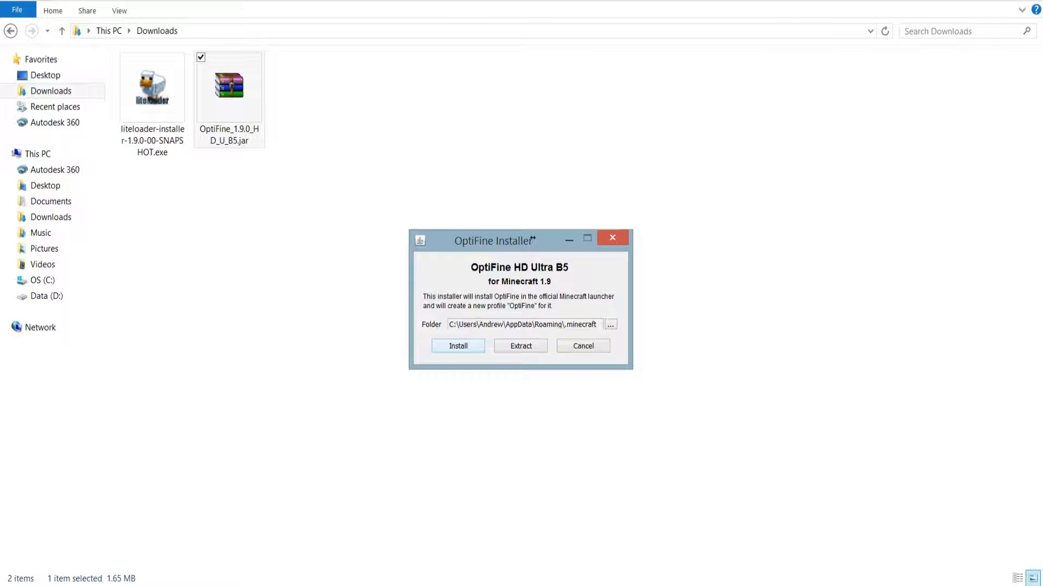
pyautogui.click(458, 345)
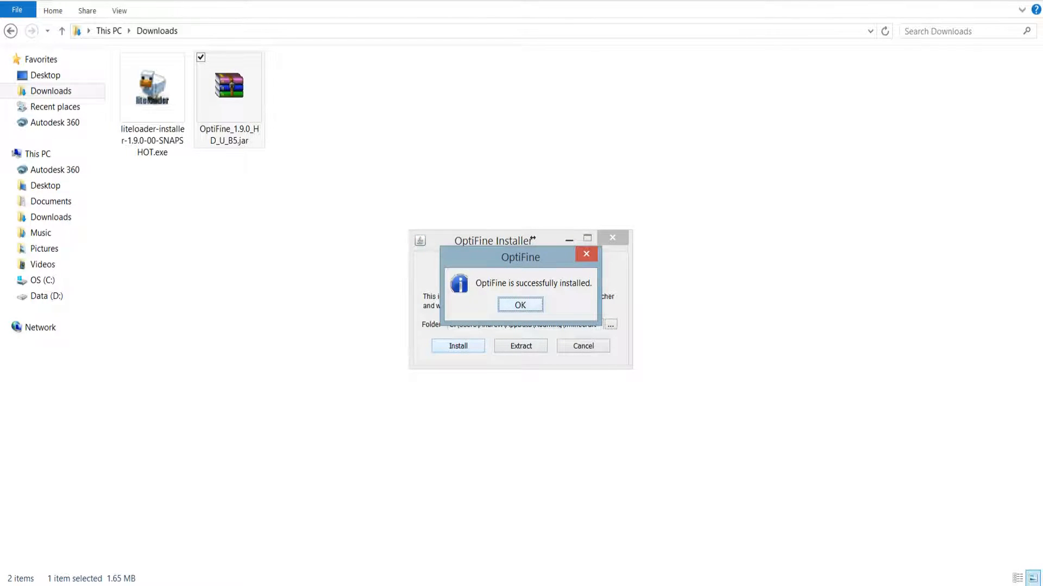
pyautogui.click(521, 304)
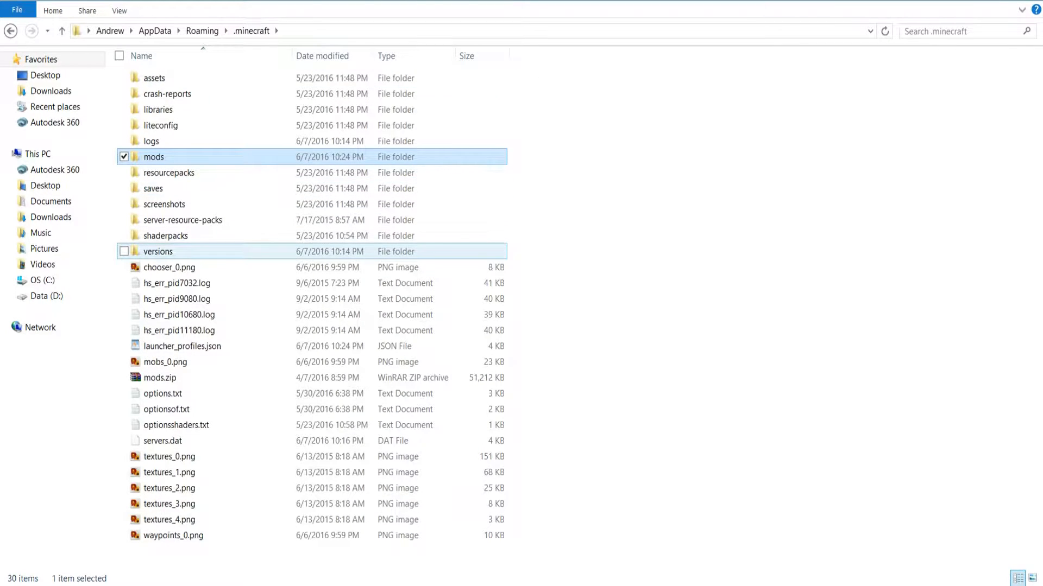
# - Run the LiteLoader 1.9 installer chained to 1.9-OptiFine_HD_U_B5 and confirm the new profile
pyautogui.doubleClick(157, 251)
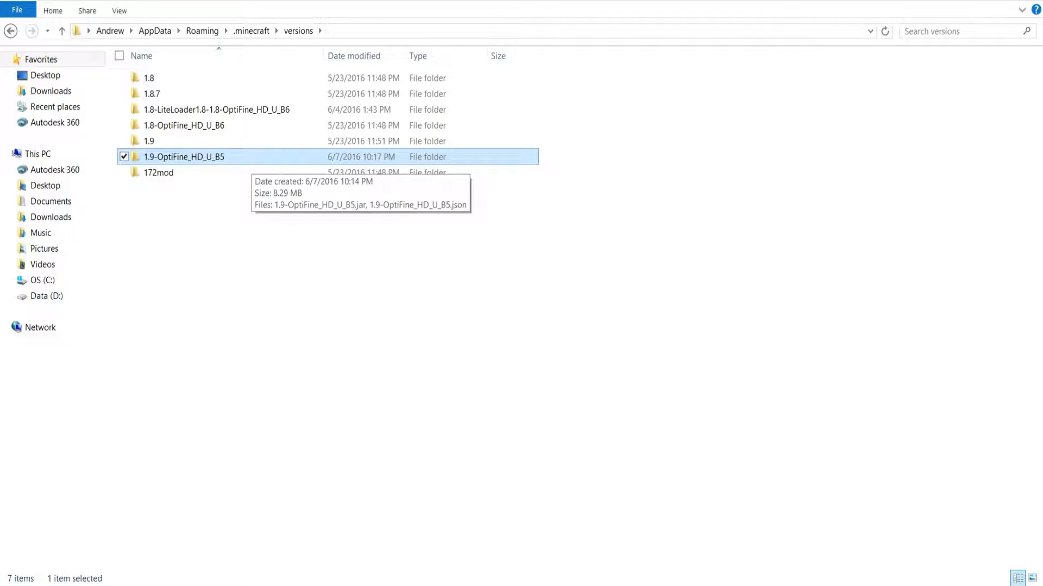
pyautogui.click(51, 91)
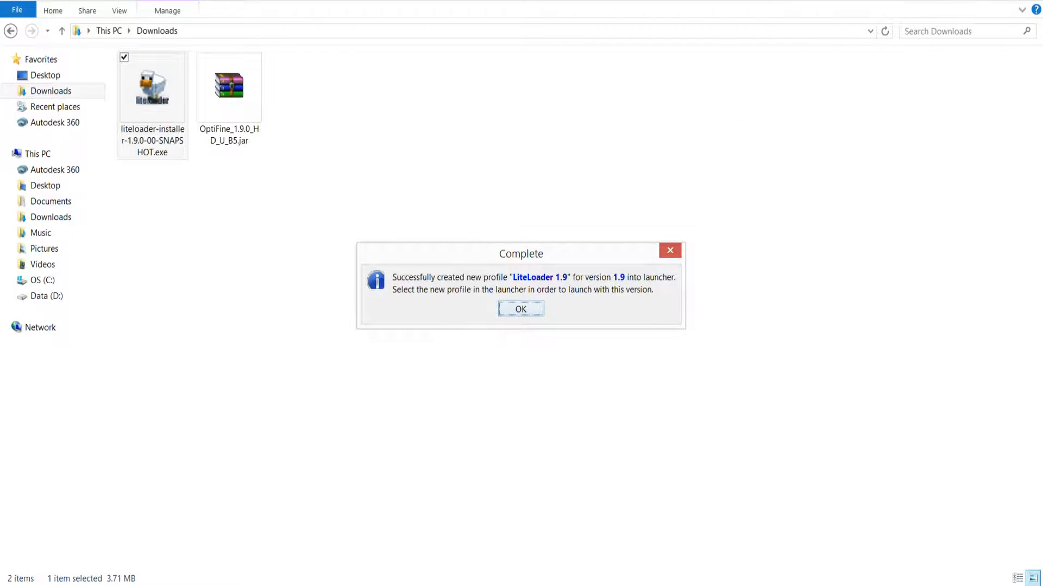
pyautogui.click(521, 308)
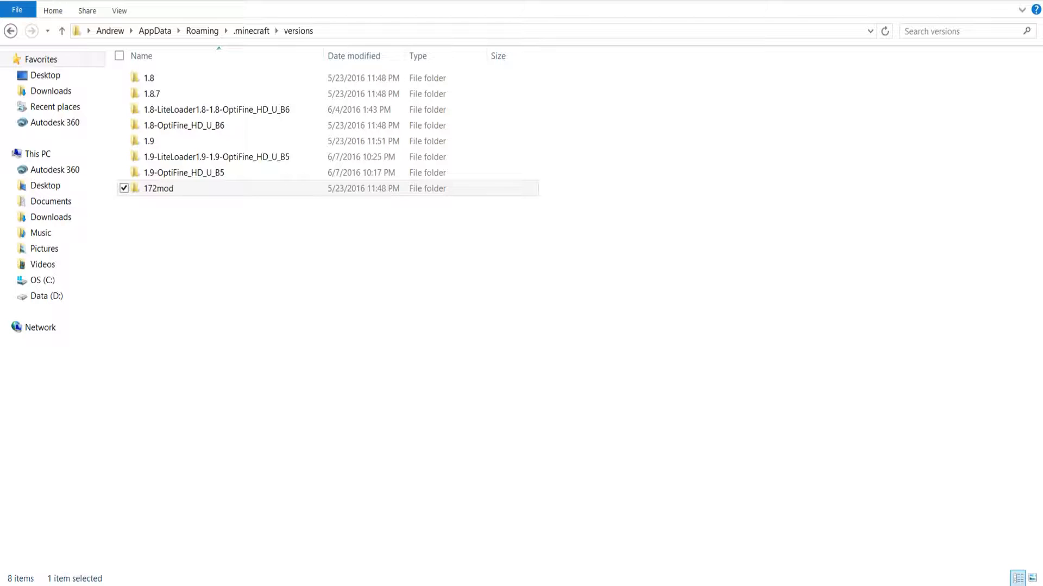
# - Start the launcher and set the OptiFine profile to release 1.9-LiteLoader1.9-1.9-OptiFine_HD_U_B5
pyautogui.click(158, 188)
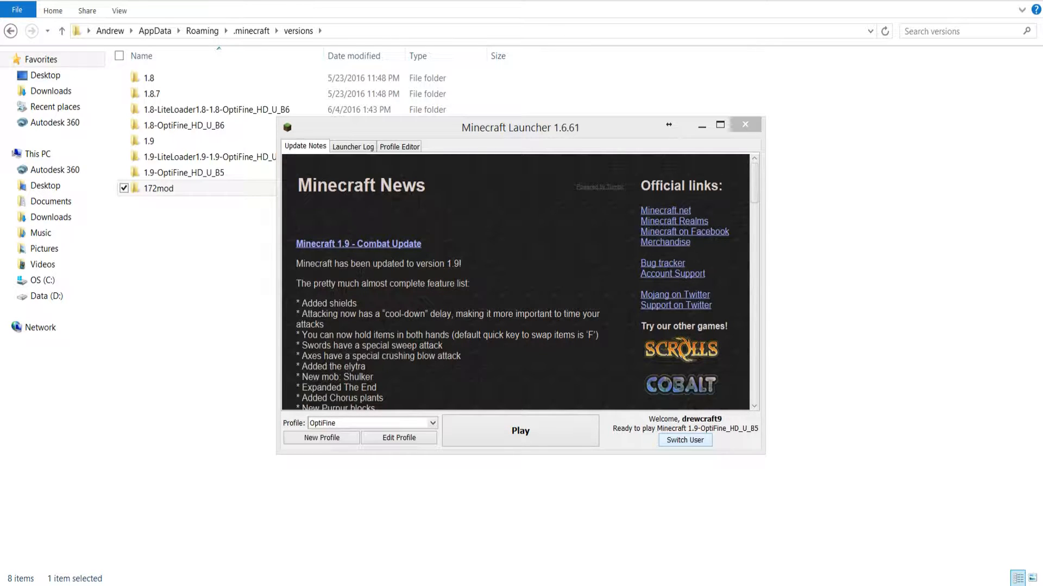
pyautogui.click(397, 438)
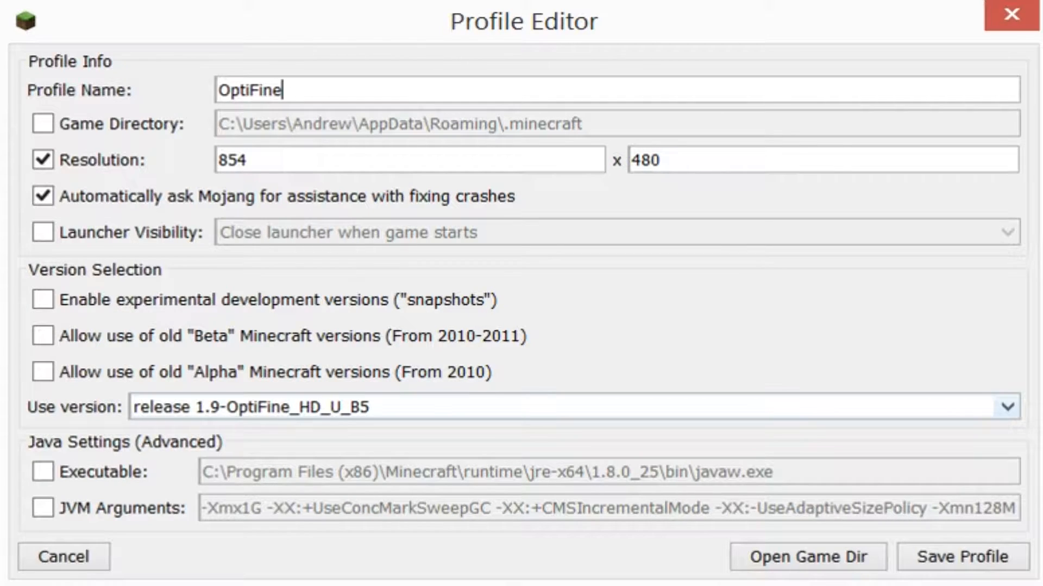
pyautogui.click(1005, 407)
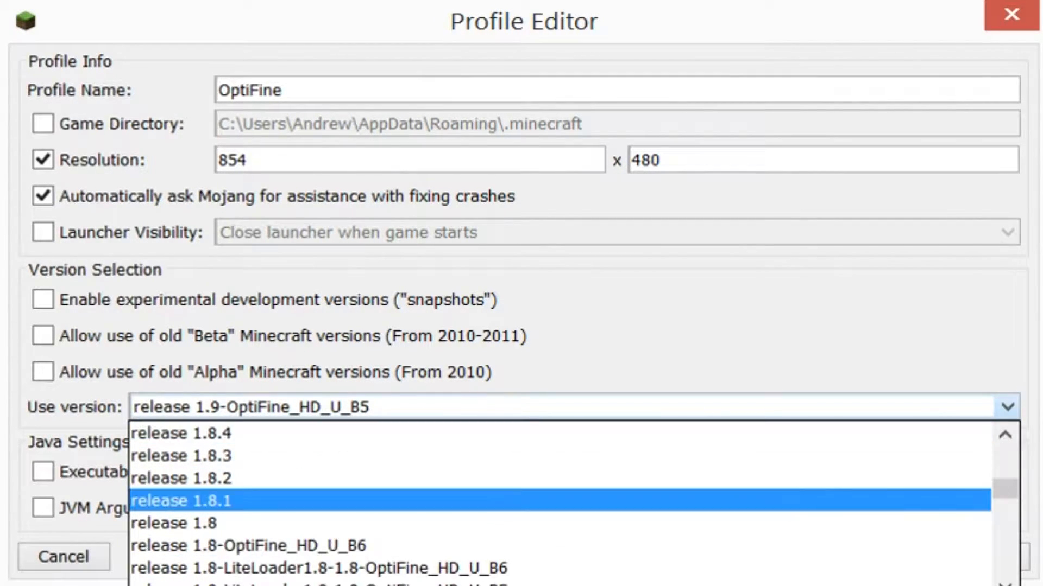
pyautogui.scroll(-3)
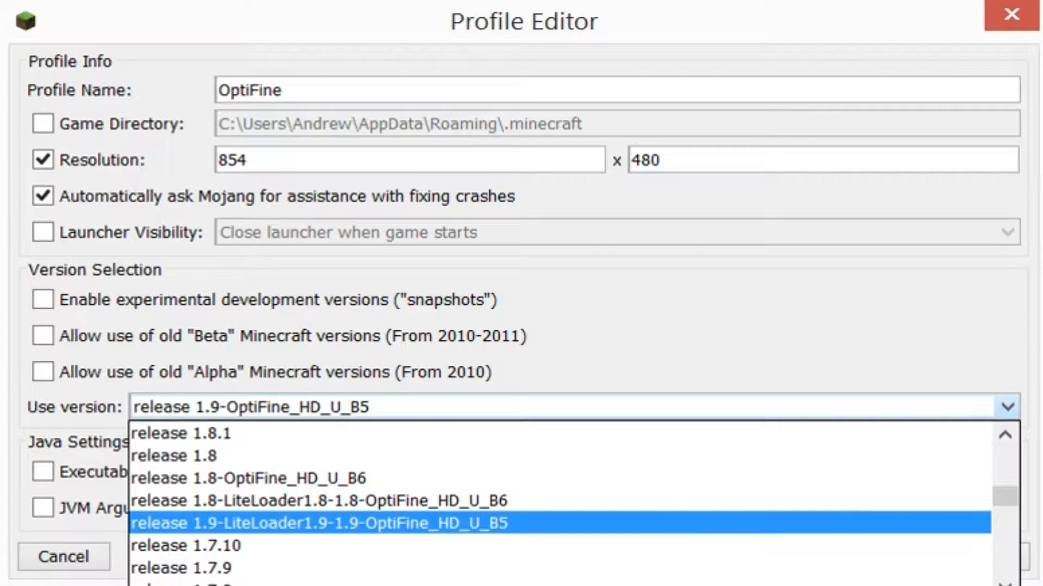
pyautogui.click(319, 524)
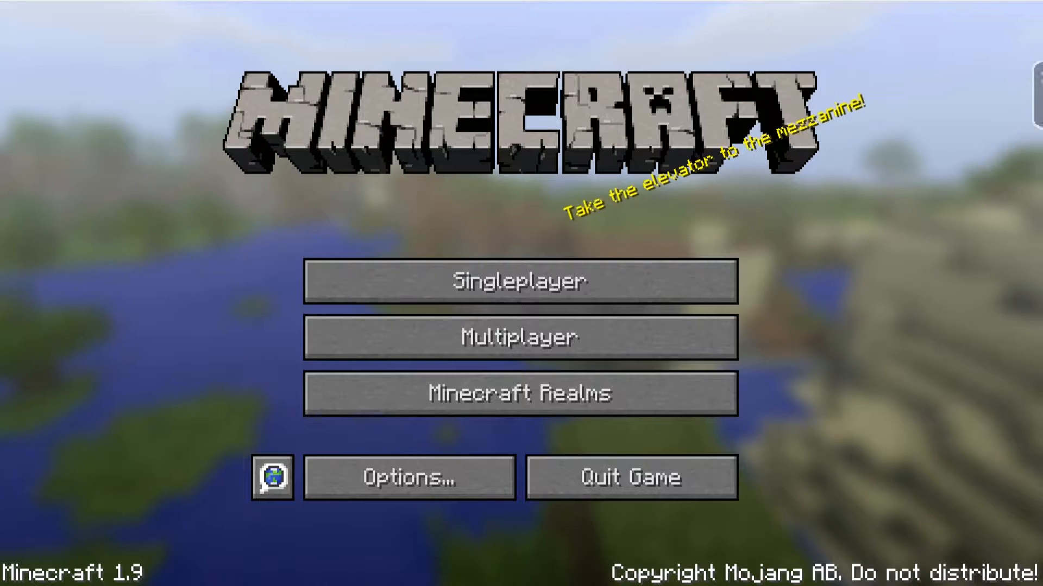
# - Join the multiplayer server to load a world with the VoxelMap minimap showing
pyautogui.click(520, 337)
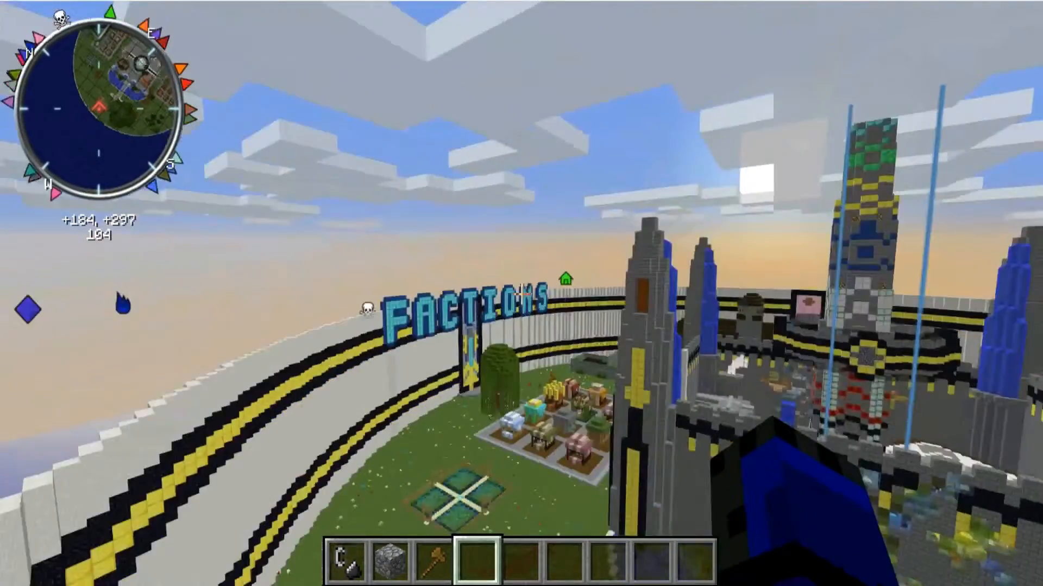
pyautogui.moveTo(521, 293)
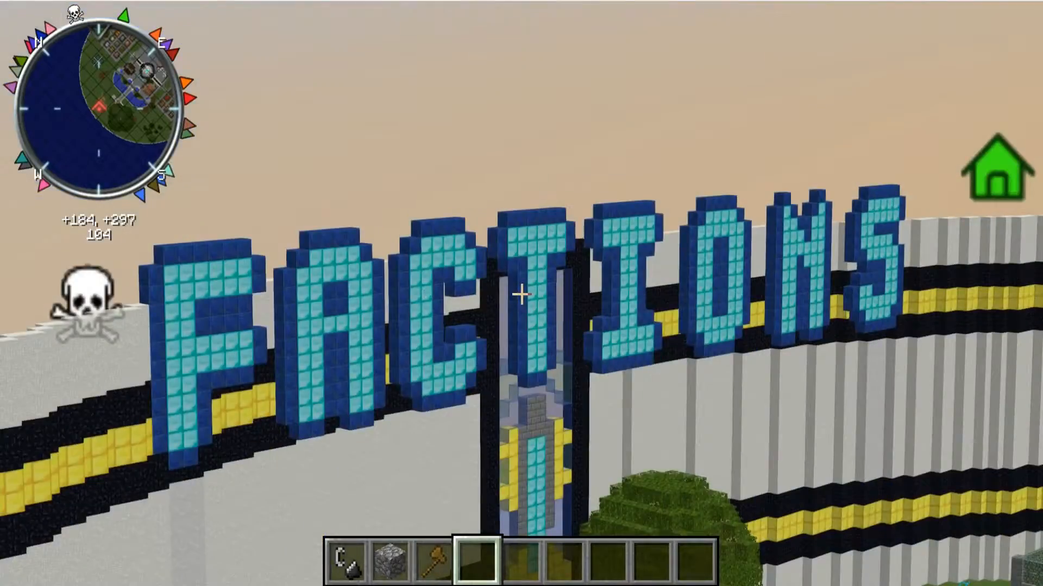
pyautogui.moveTo(521, 293)
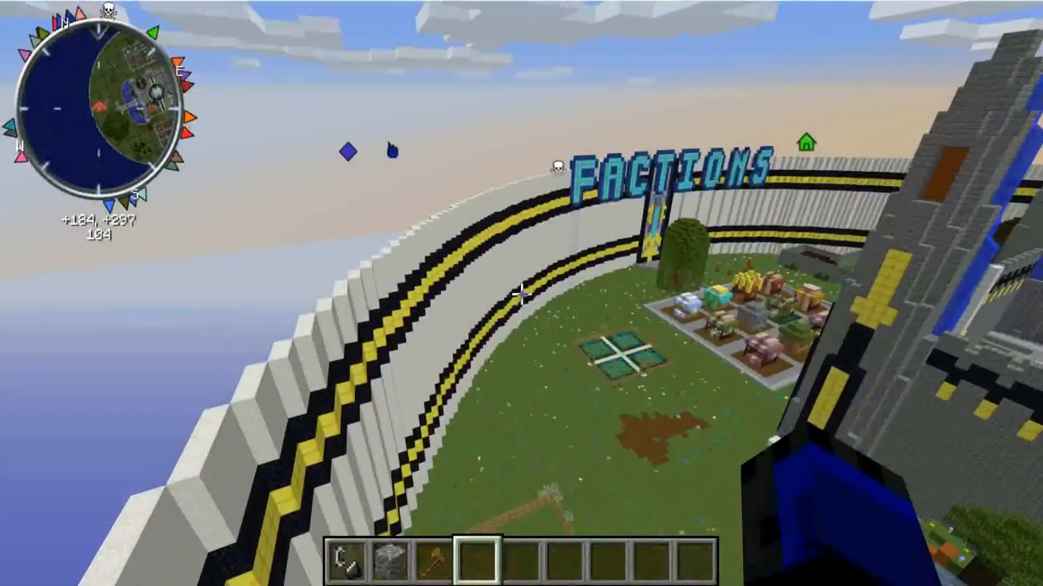
pyautogui.press('Escape')
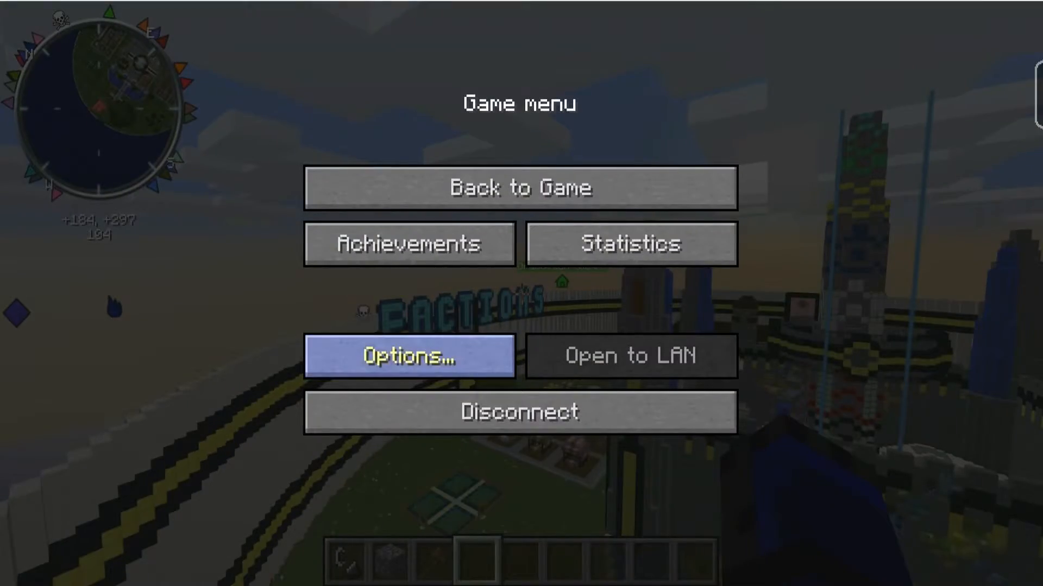
pyautogui.click(410, 355)
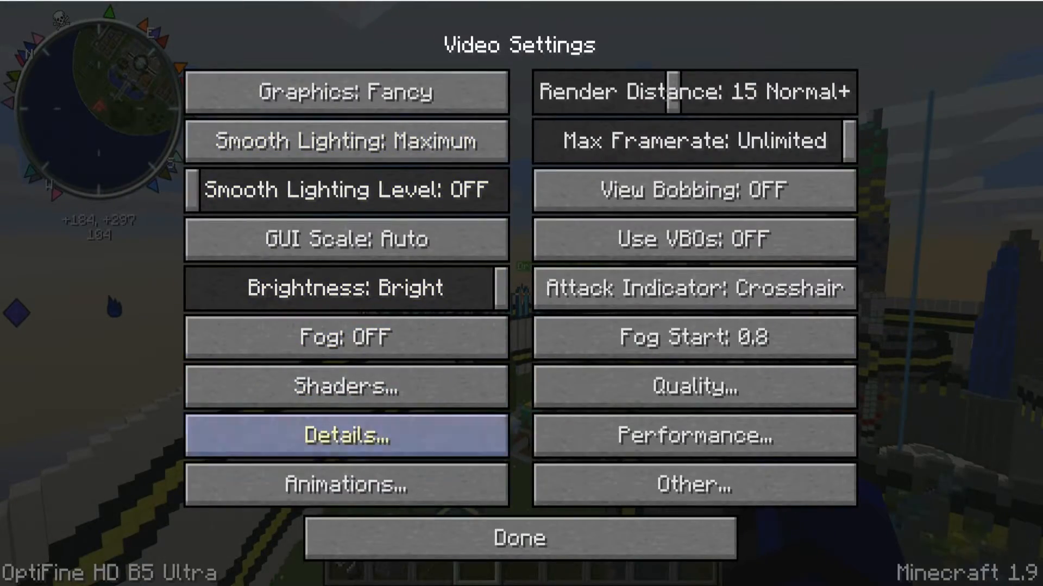
pyautogui.click(345, 388)
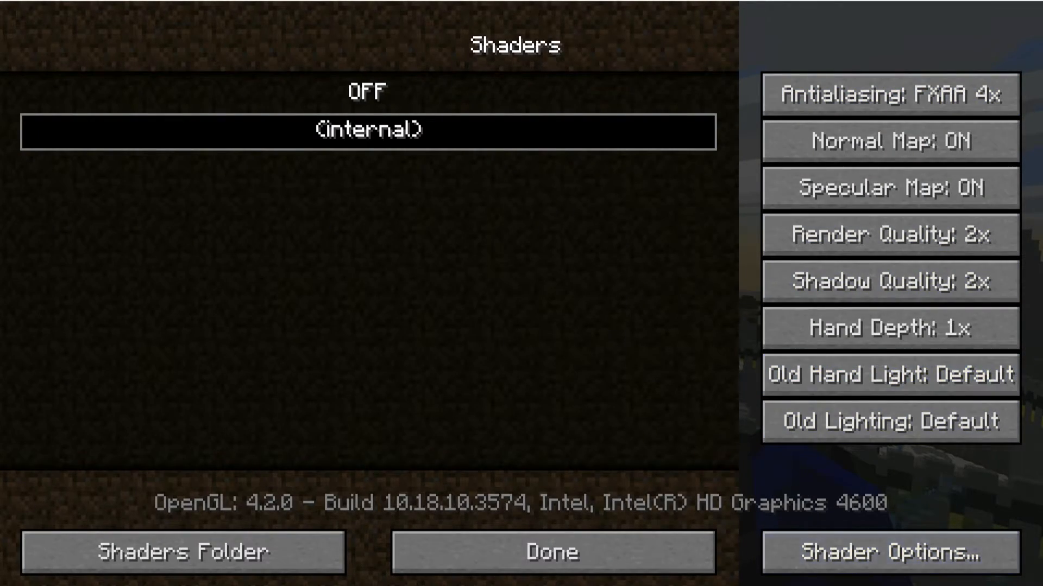
pyautogui.click(552, 552)
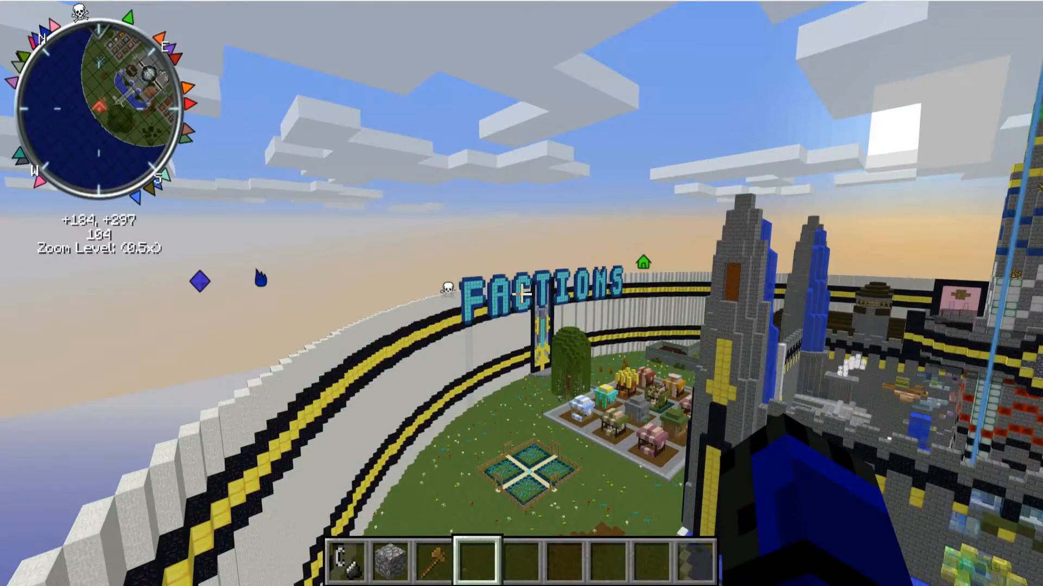
# - In VoxelMap's full map (M), set the Multiworld current world to Hostility and resume play
pyautogui.press('m')
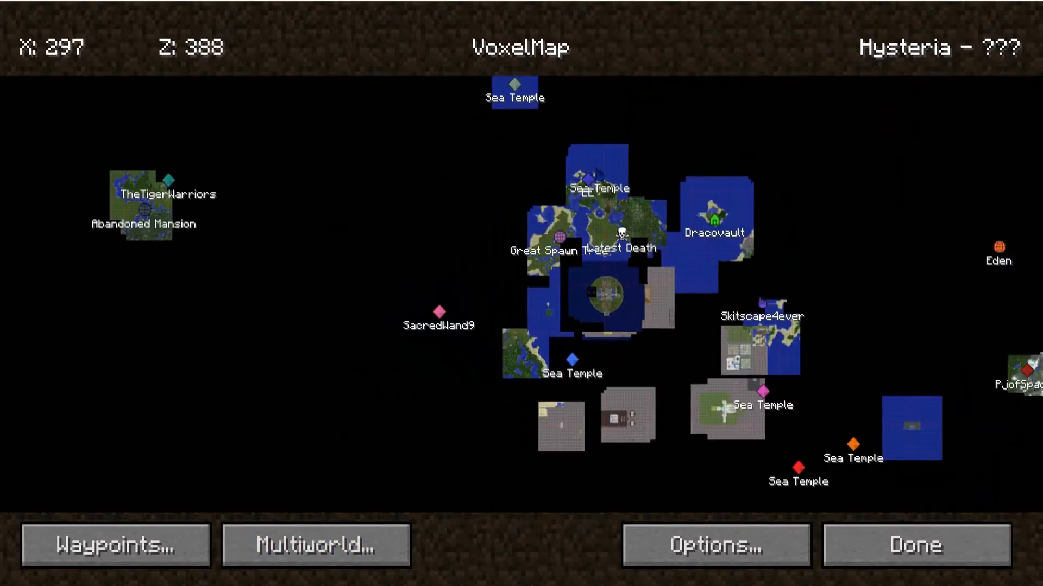
pyautogui.click(316, 546)
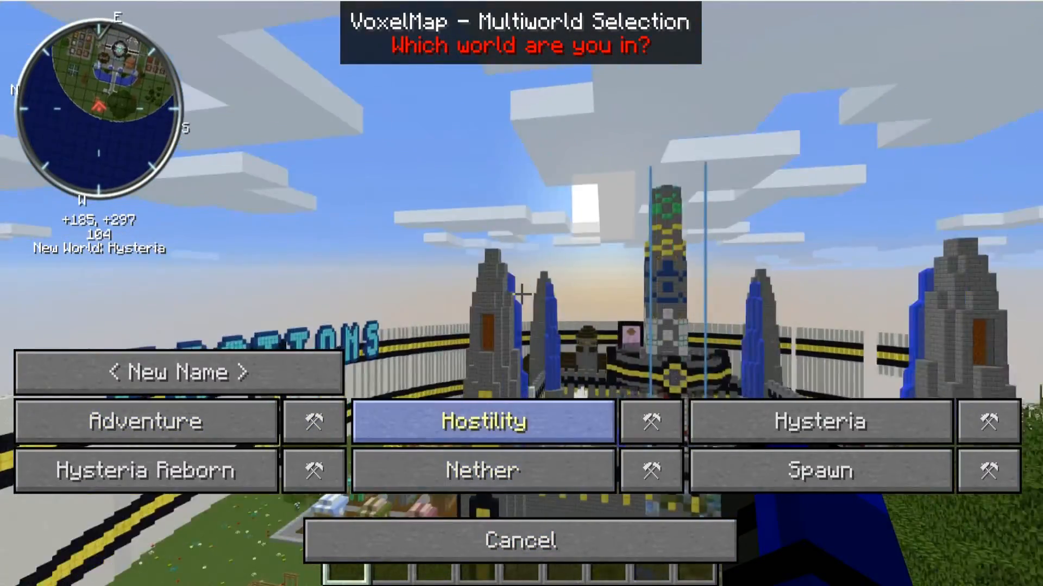
pyautogui.click(483, 421)
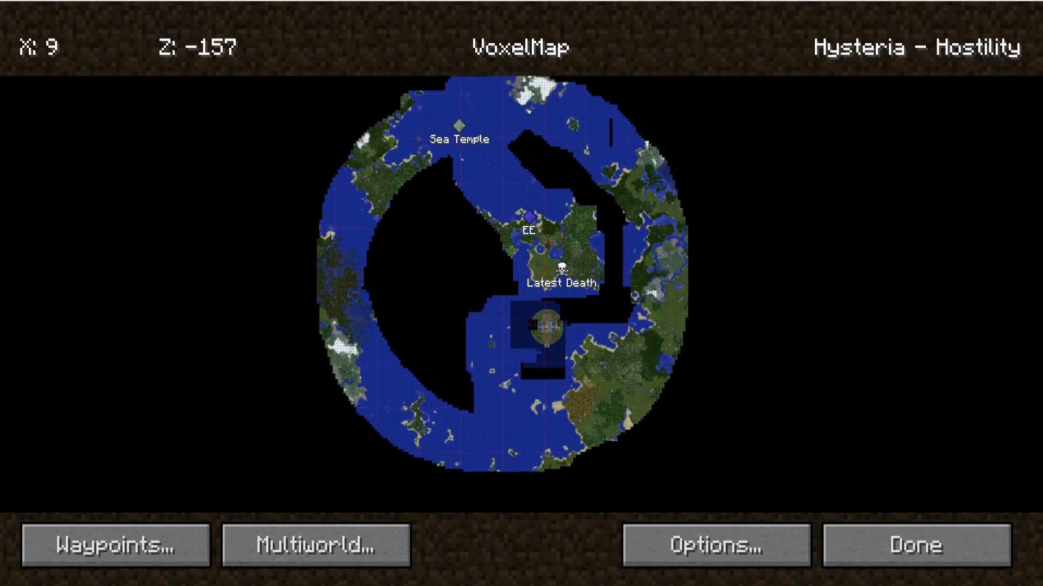
pyautogui.click(915, 546)
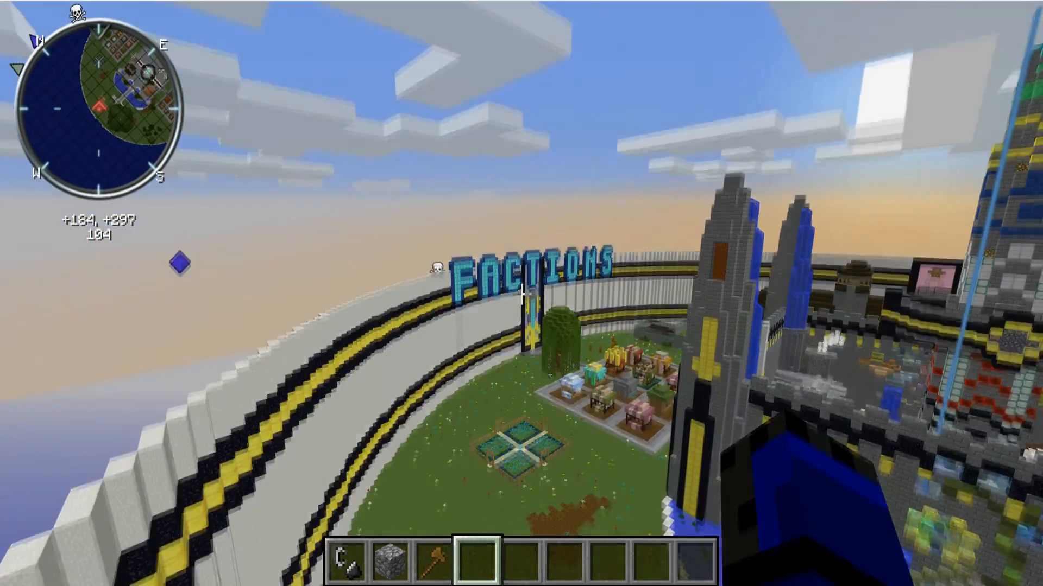